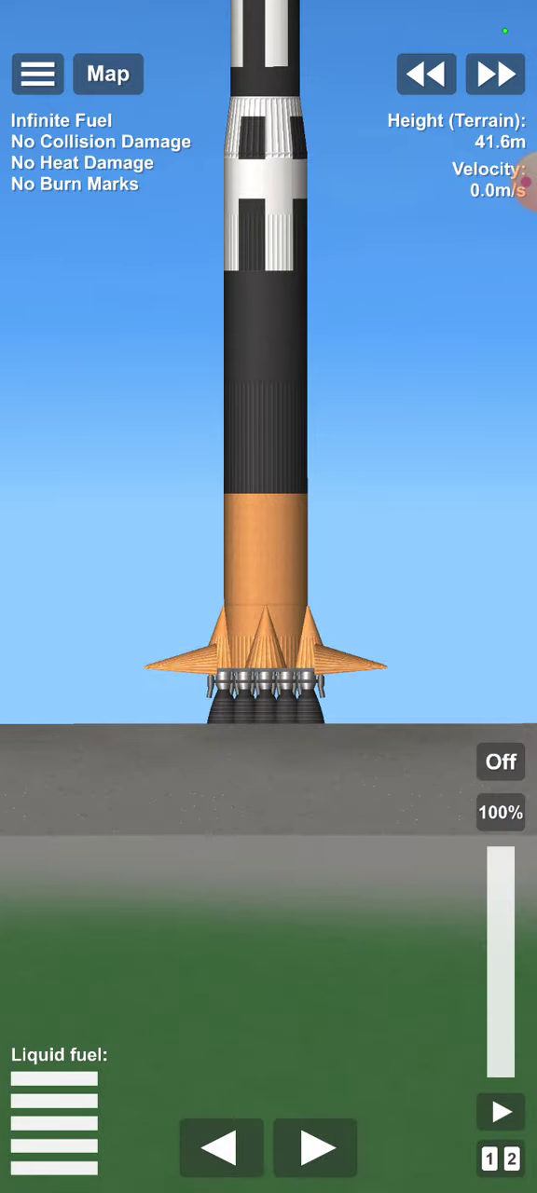
- Ignite the Titan engines at 100% throttle and lift the rocket off the pad
click(500, 761)
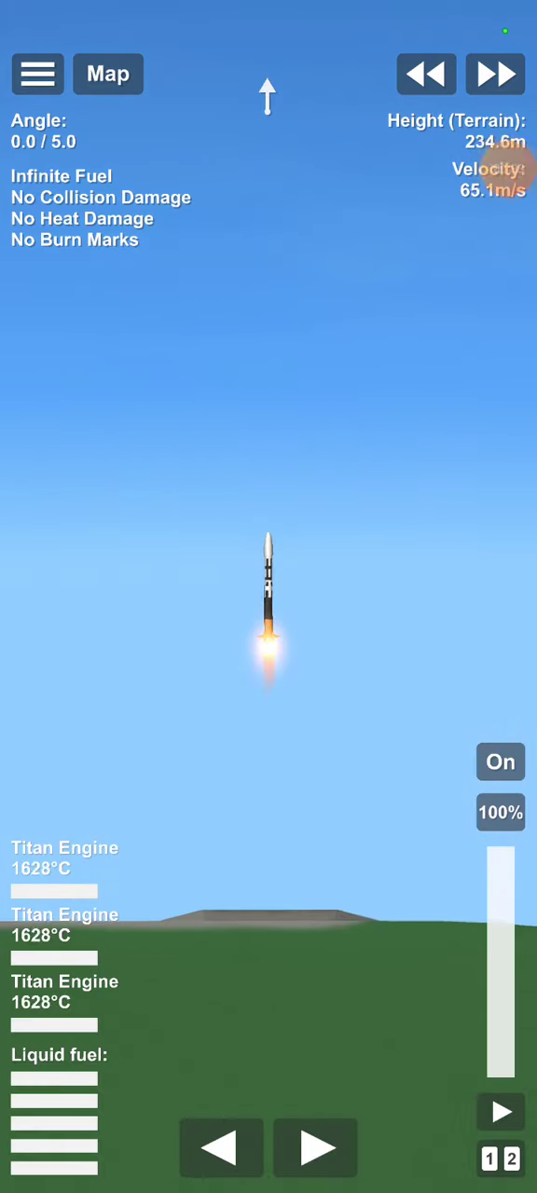
- Switch to the map to follow the rocket's trajectory during ascent to 46 km
click(508, 75)
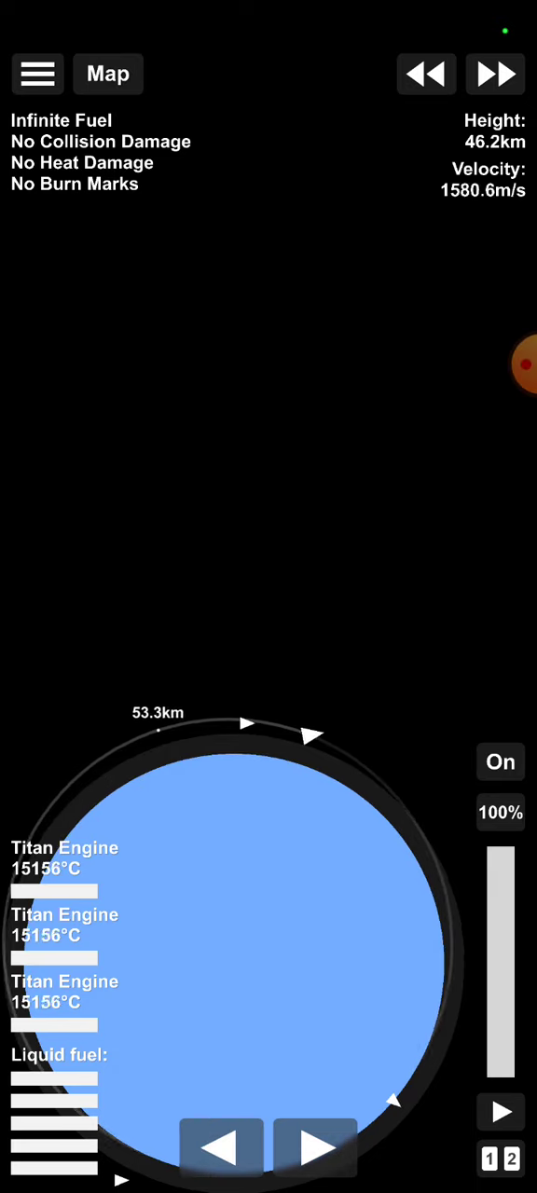
- Return to the rocket view to cut engines and drop the spent lower stage
click(500, 761)
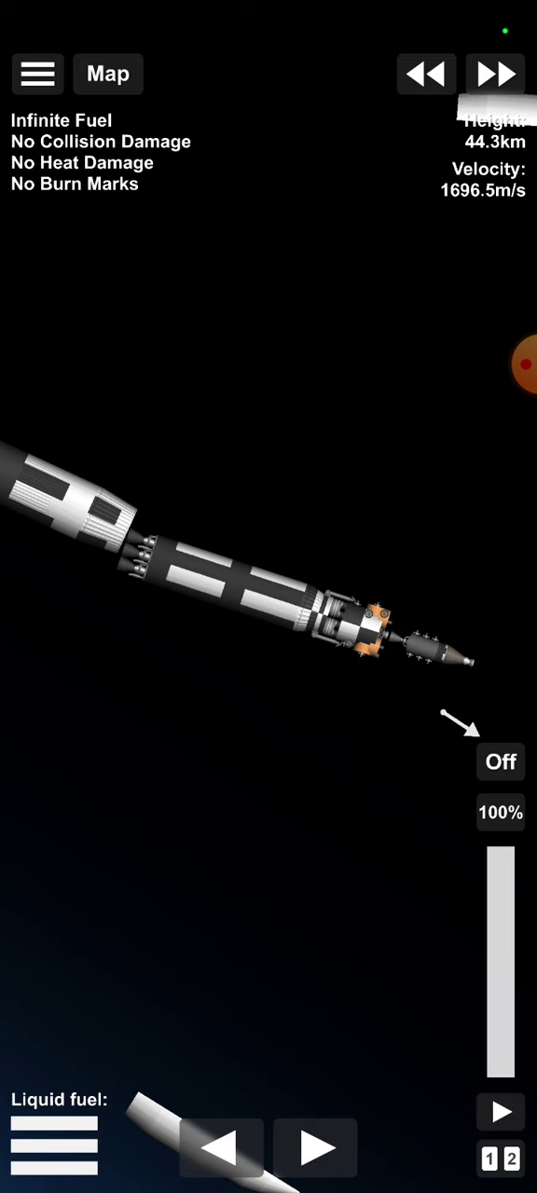
- Bring up the game menu to reach the quicksaves list with Moon Orbit and Lun
click(438, 653)
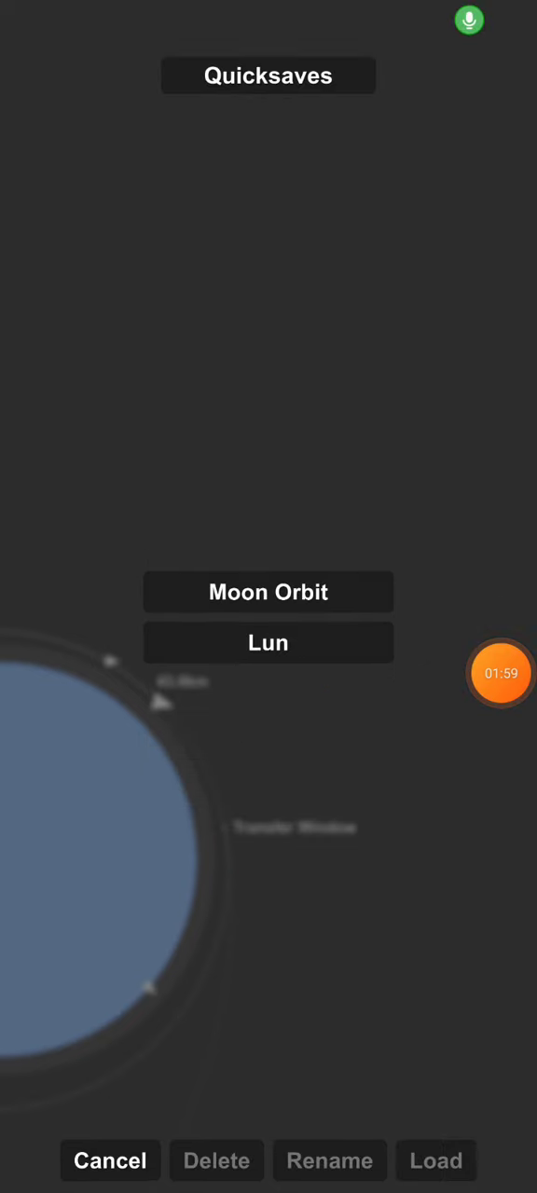
- Load the Moon Orbit quicksave and return to viewing the lander in lunar orbit
click(436, 1160)
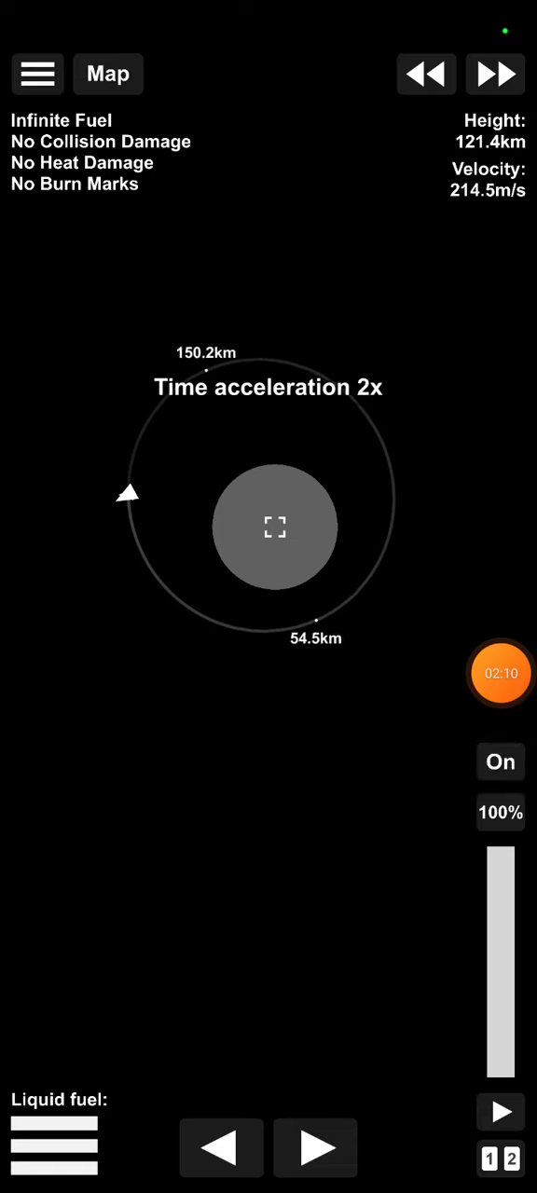
click(496, 75)
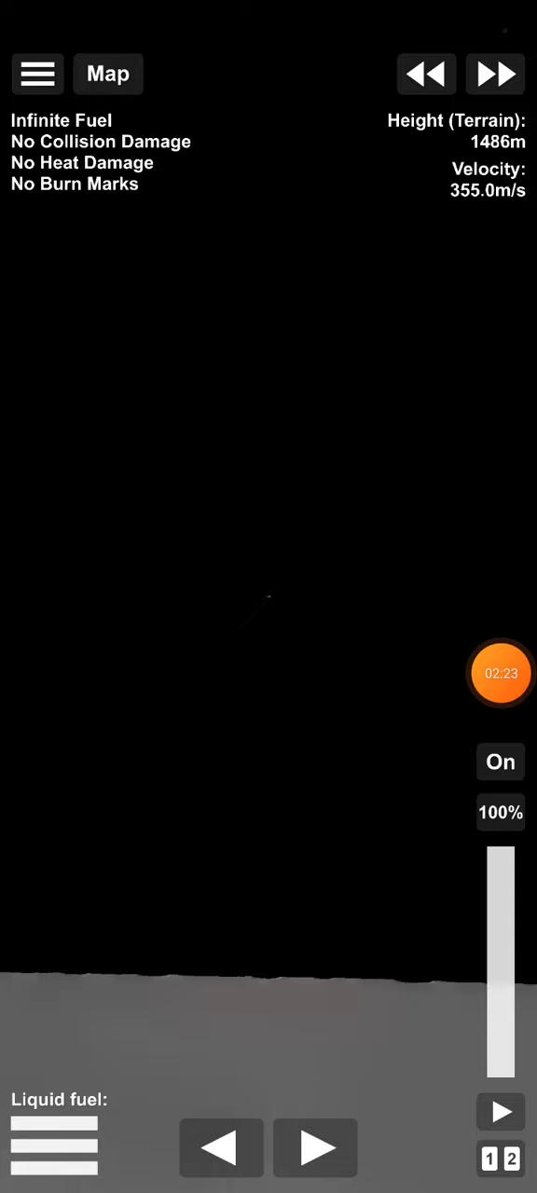
- Slow the lander's descent toward touchdown about 1.5 km above the lunar surface
click(108, 75)
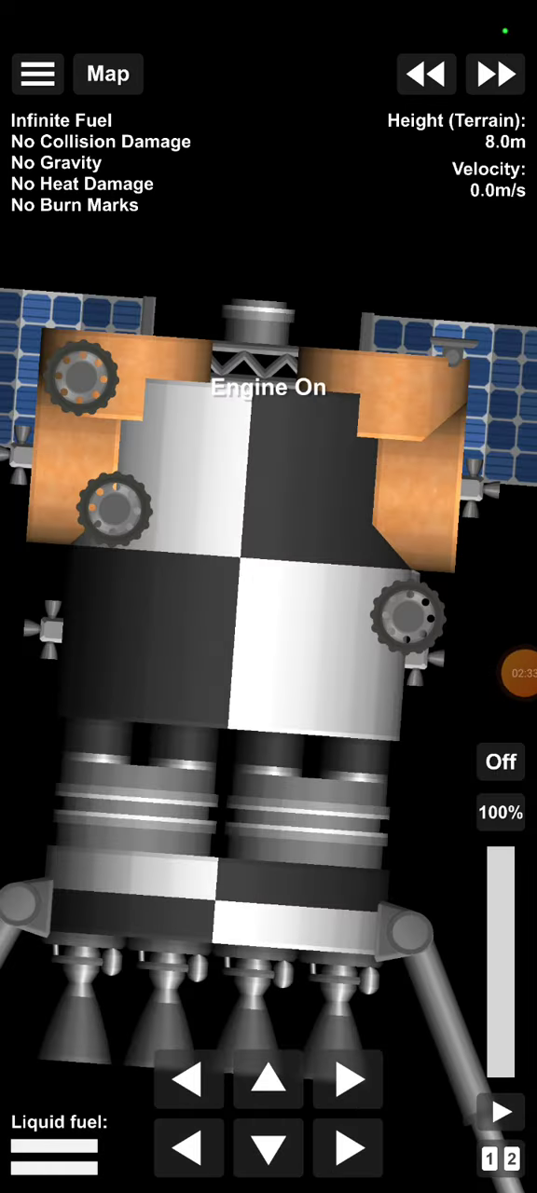
- Fire the lander engine after resting on the Moon at zero velocity
click(504, 761)
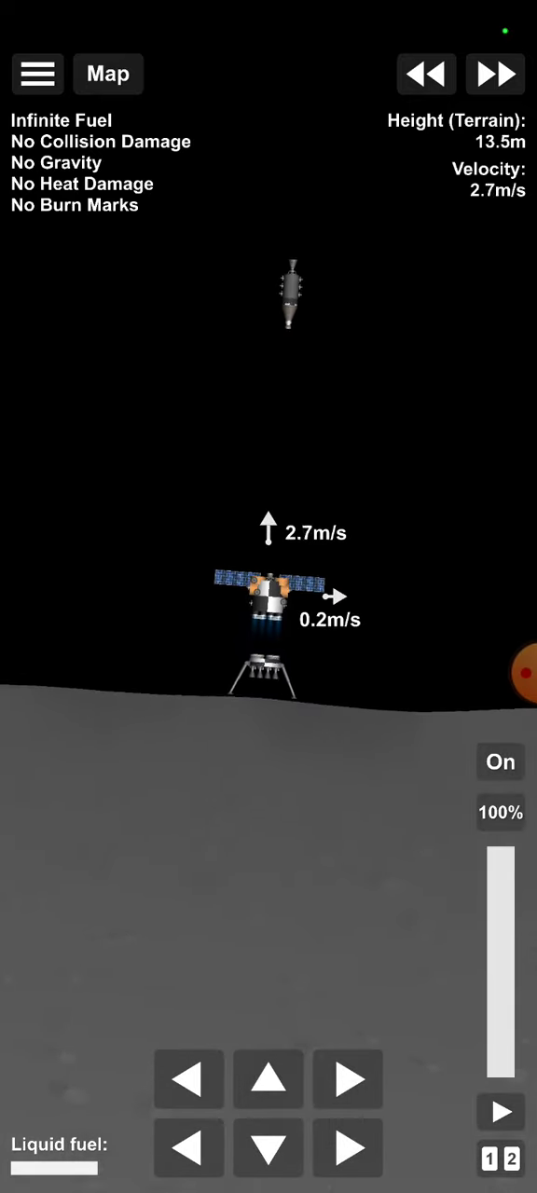
- Lift off to about 150 m, dock the ascent stage with the command module, and restart engines
click(503, 71)
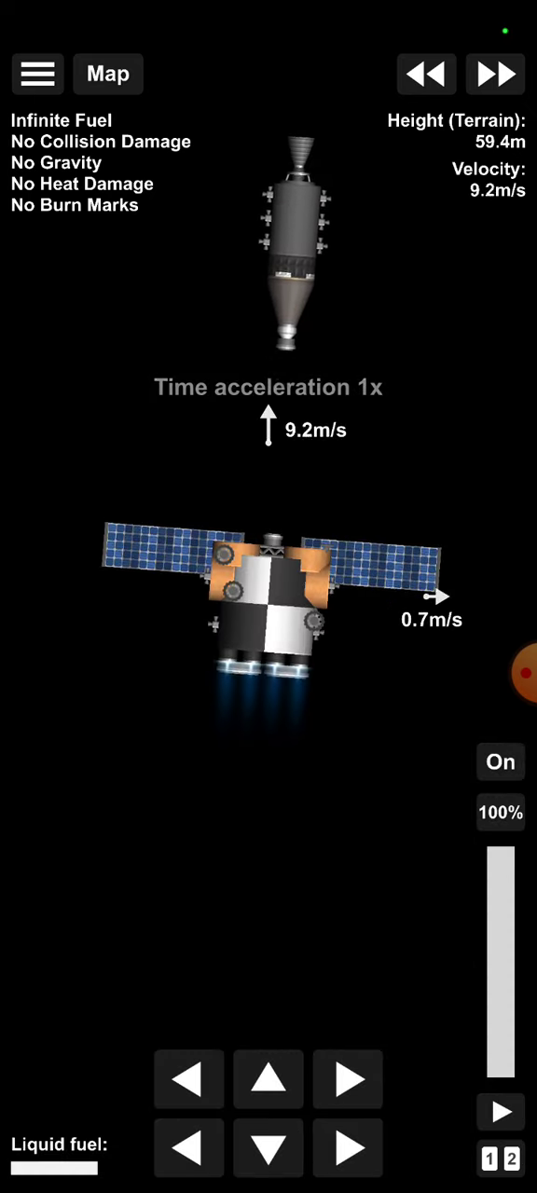
click(499, 761)
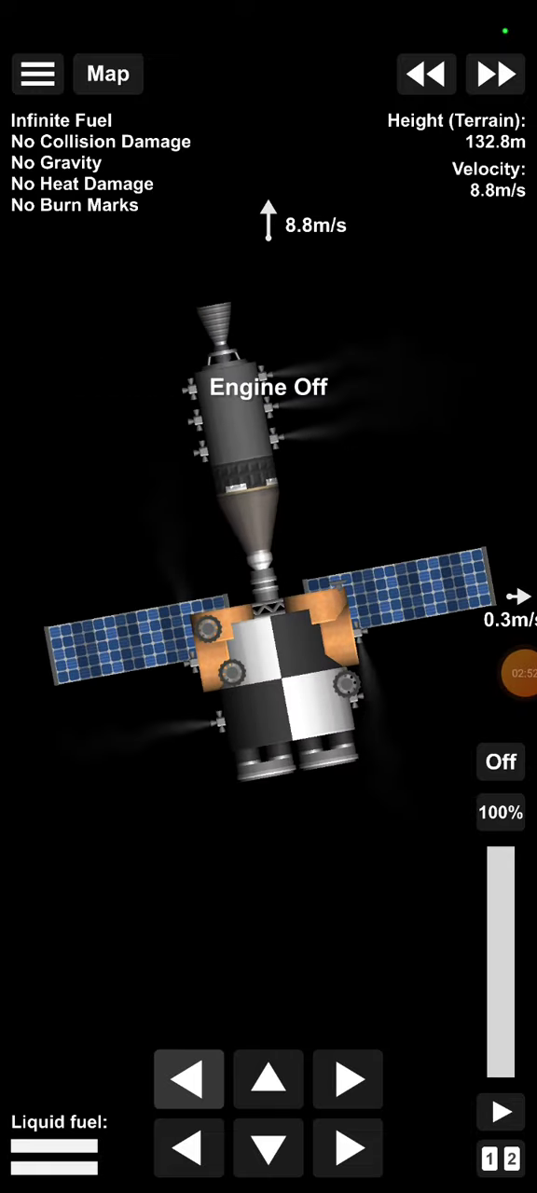
click(500, 761)
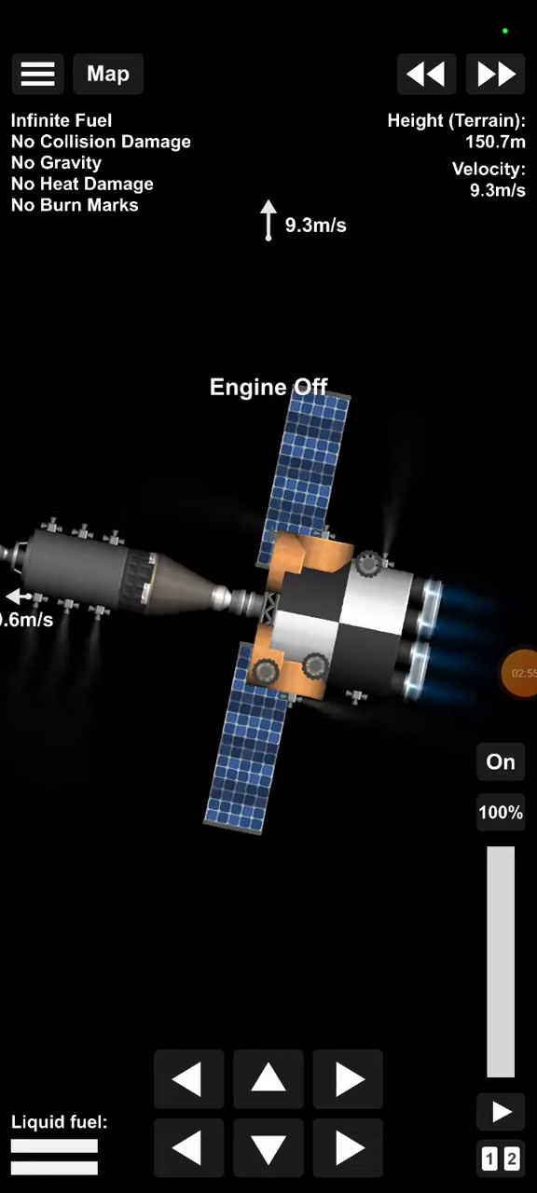